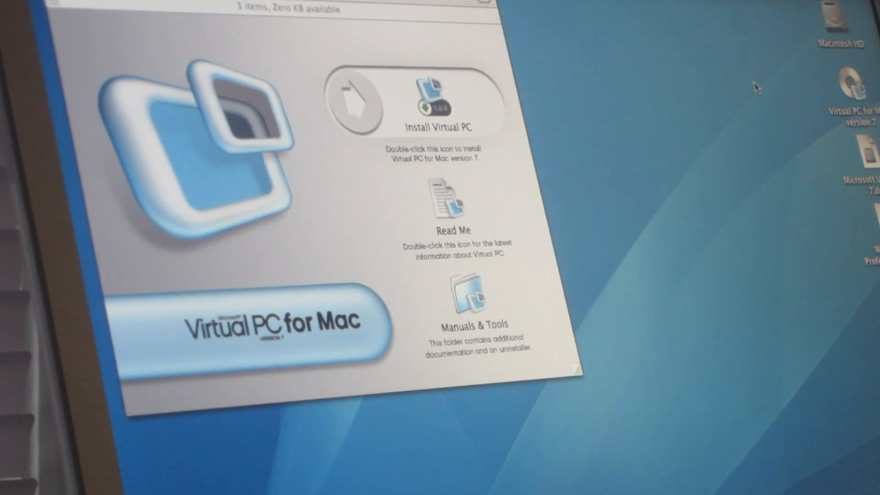
Step: Launch the Virtual PC installer and proceed through the introduction and license agreement
click(430, 99)
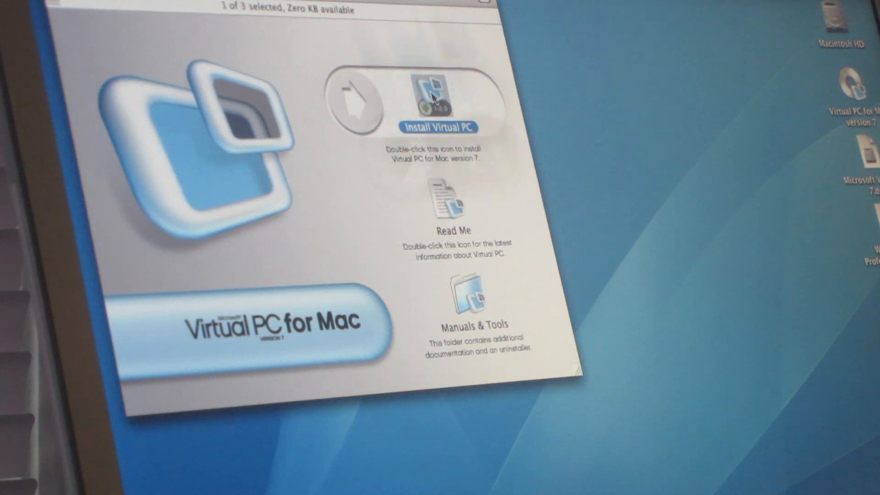
double_click(428, 92)
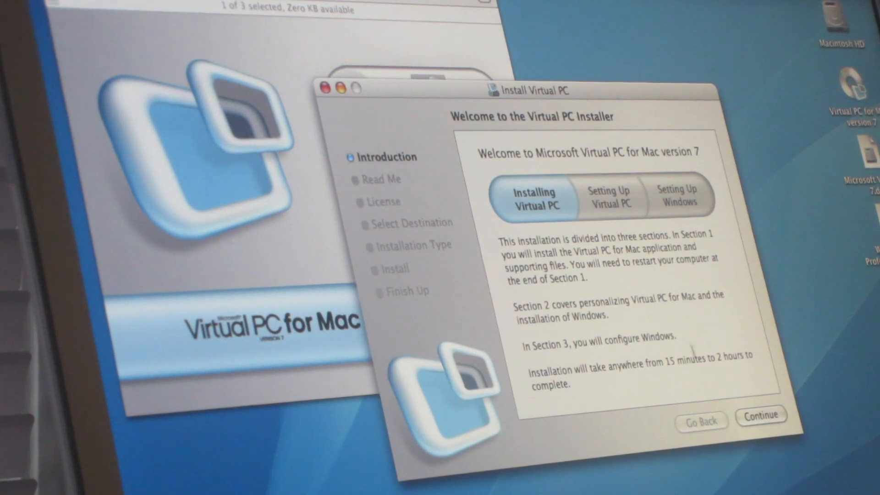
click(760, 415)
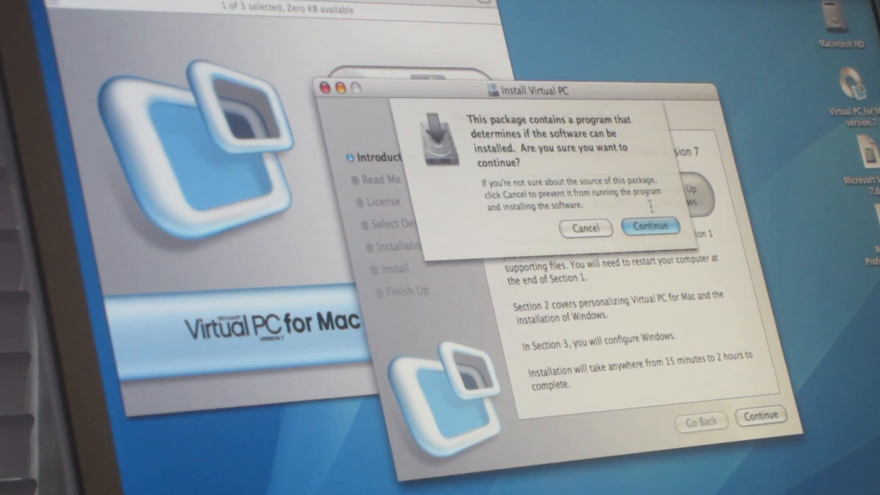
click(651, 226)
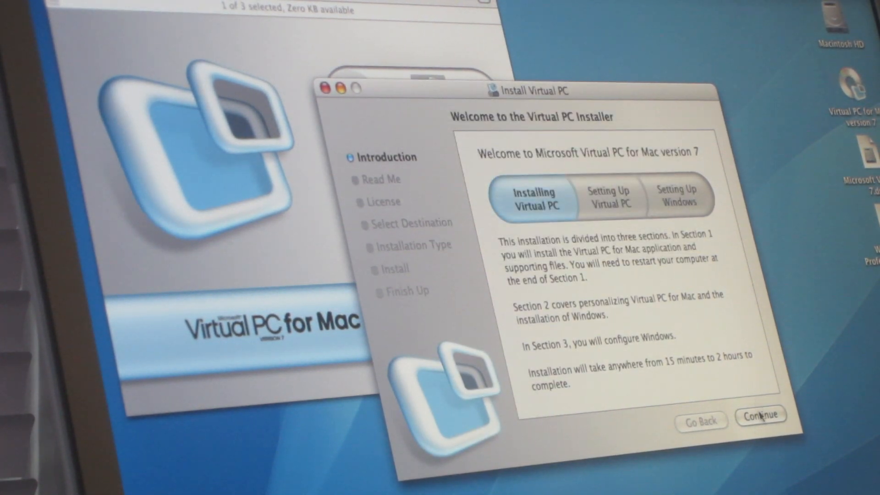
click(761, 417)
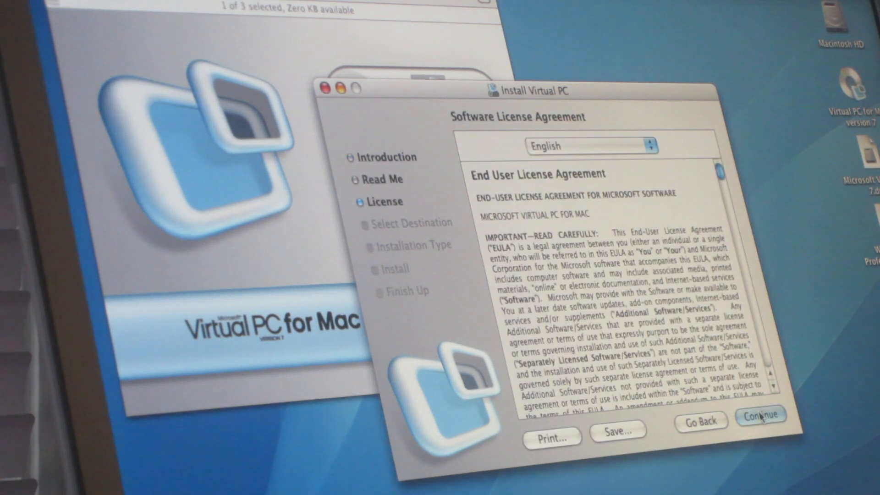
click(757, 421)
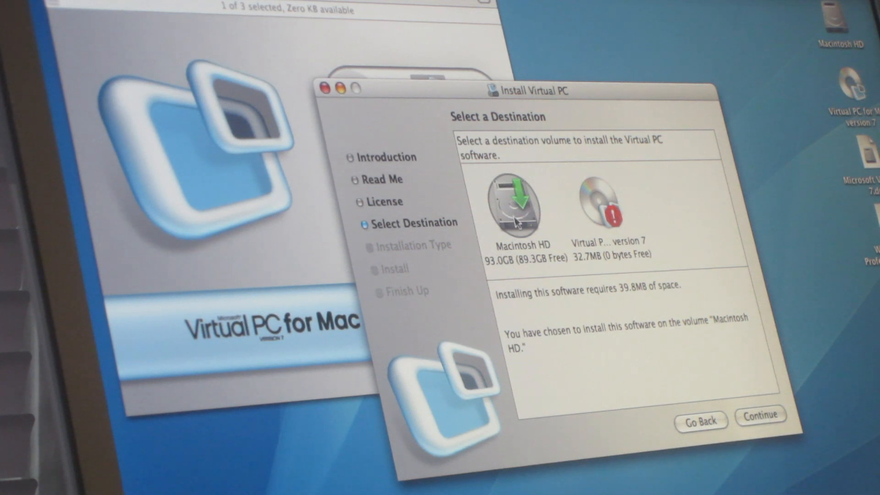
Step: Install Virtual PC 7 onto Macintosh HD, authorizing with the administrator password
click(762, 415)
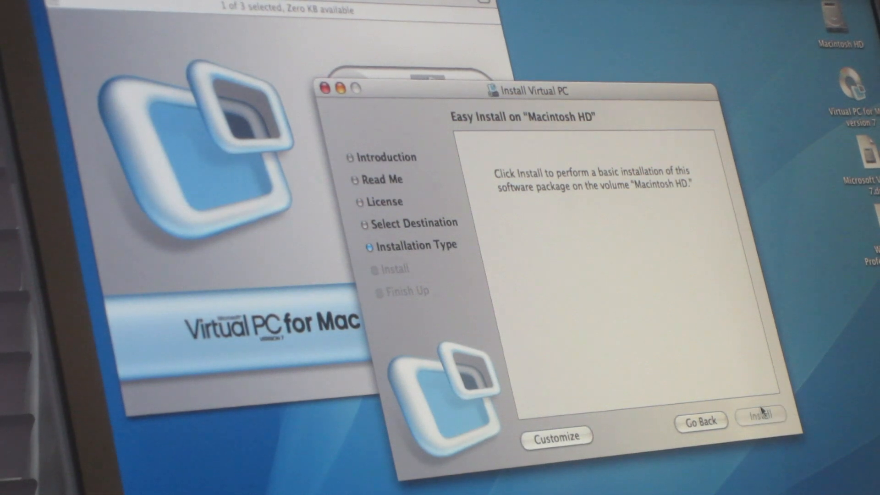
click(762, 420)
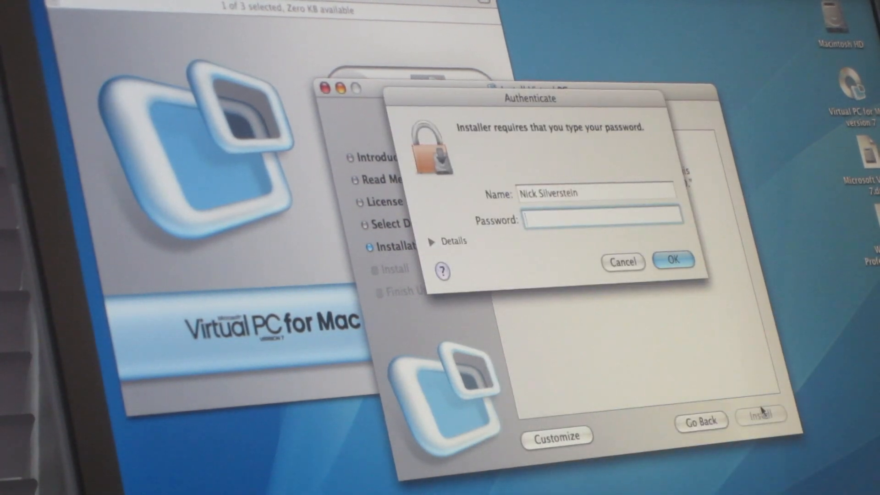
text(••••)
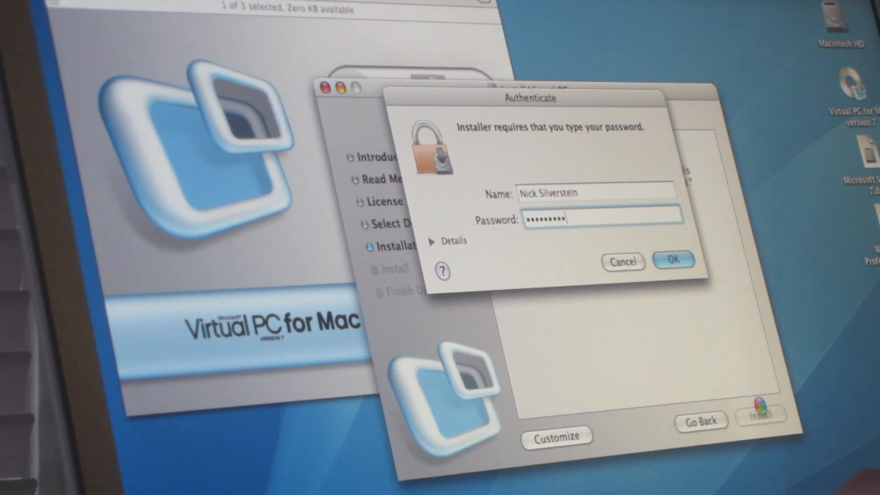
click(673, 261)
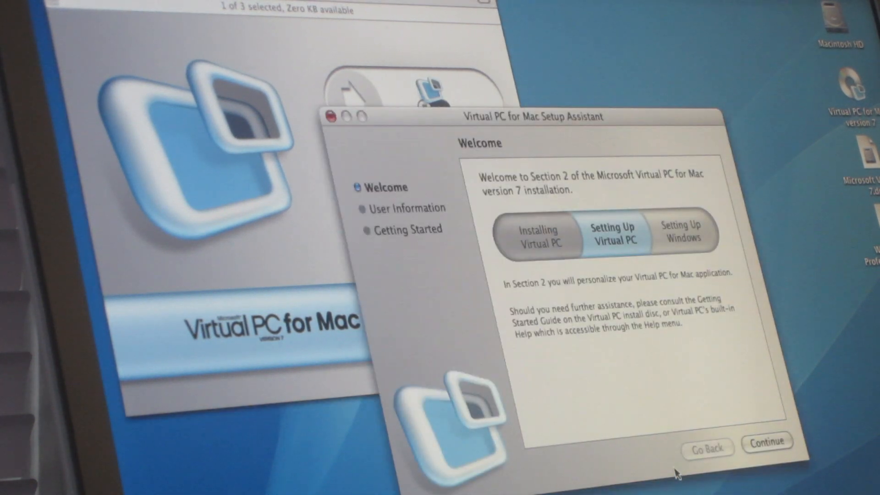
mouse_move(719, 458)
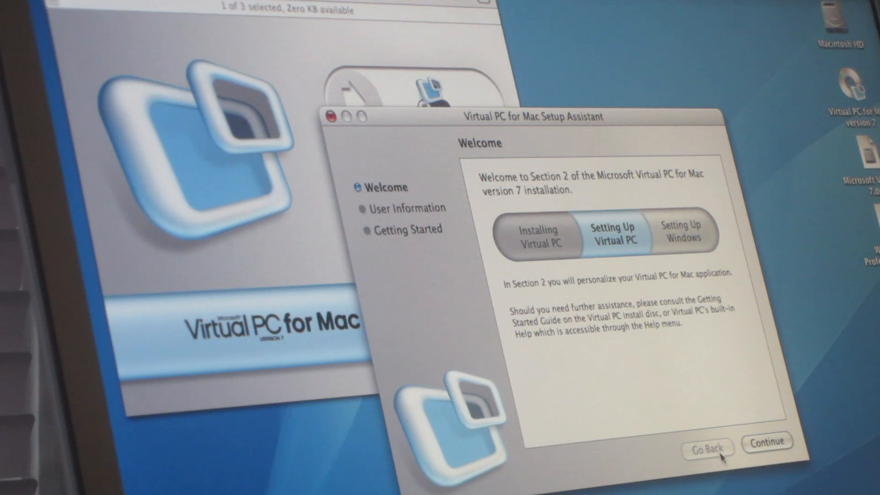
Step: Personalize Virtual PC with organization Merge Soft, acknowledge the Product ID notice and finish
click(768, 441)
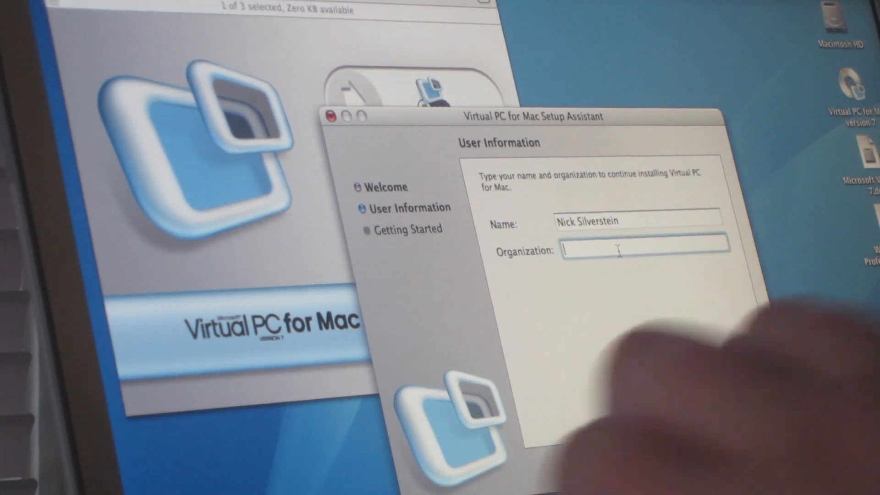
text(Mergel)
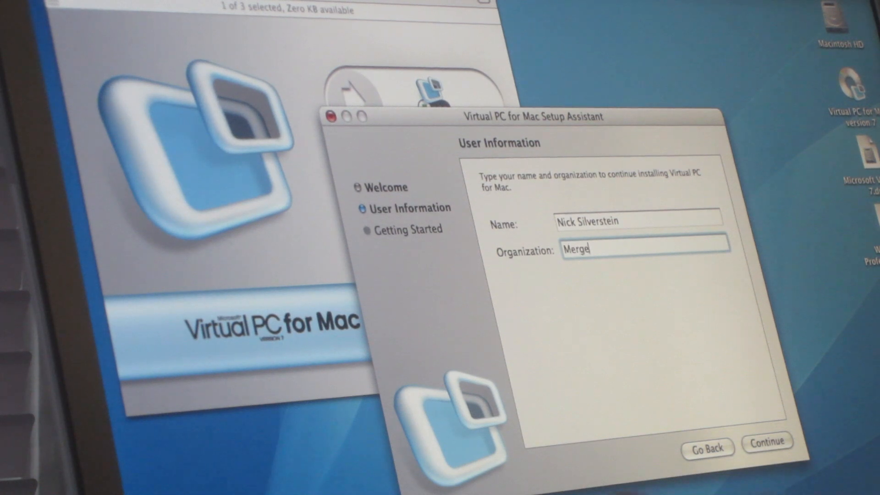
text(Soft)
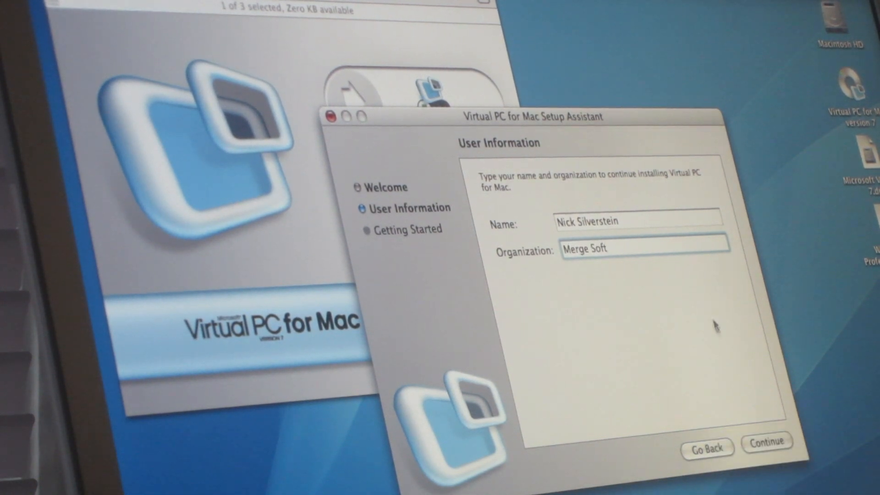
click(768, 454)
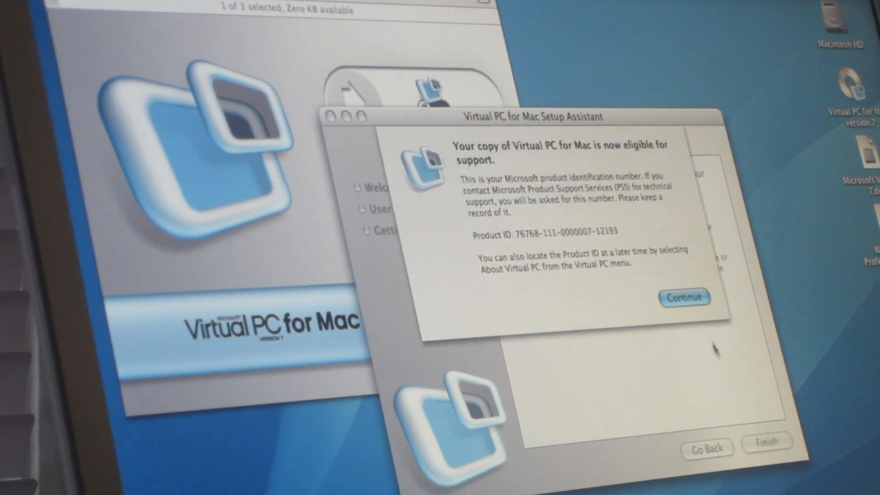
click(683, 297)
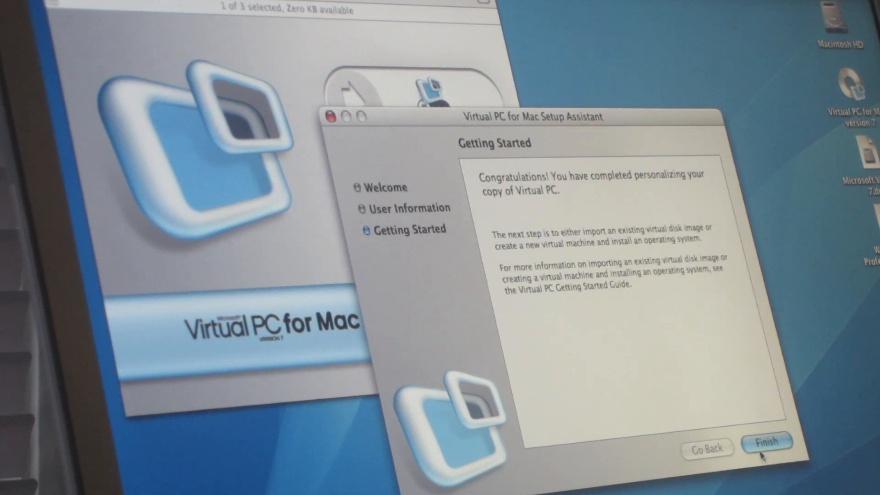
click(767, 441)
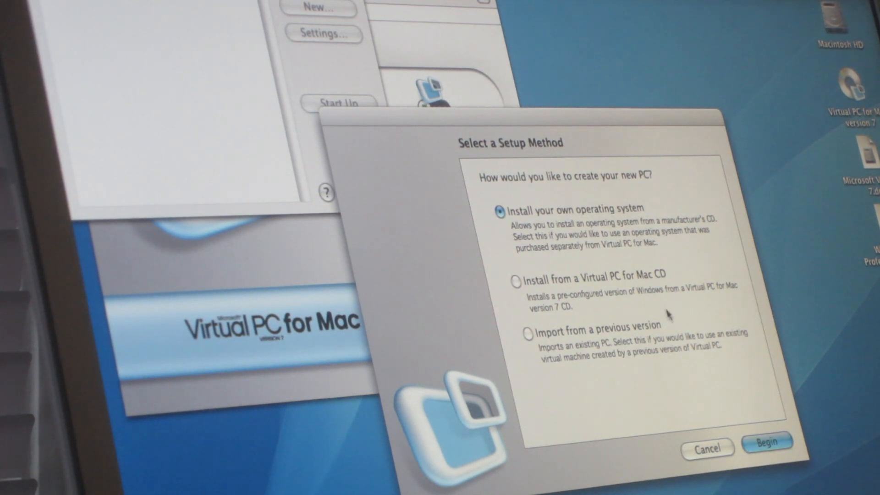
mouse_move(614, 206)
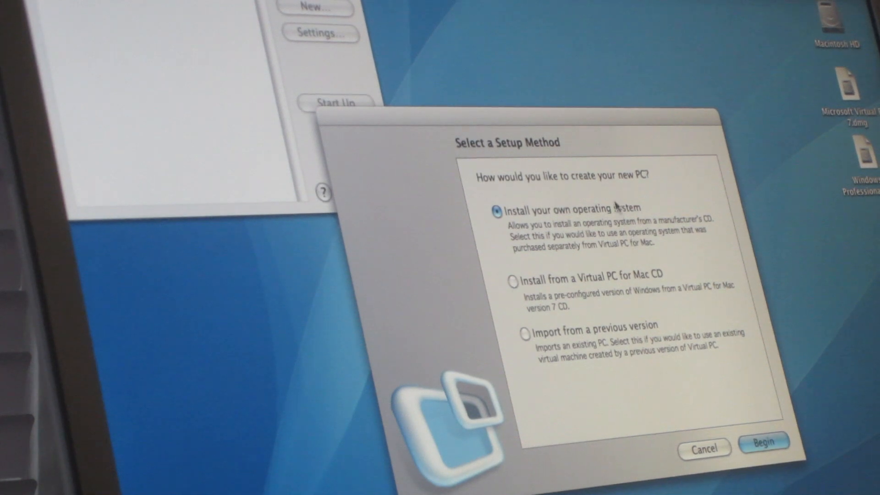
Step: Choose Windows XP Professional as the guest system with an unformatted virtual hard disk
click(765, 454)
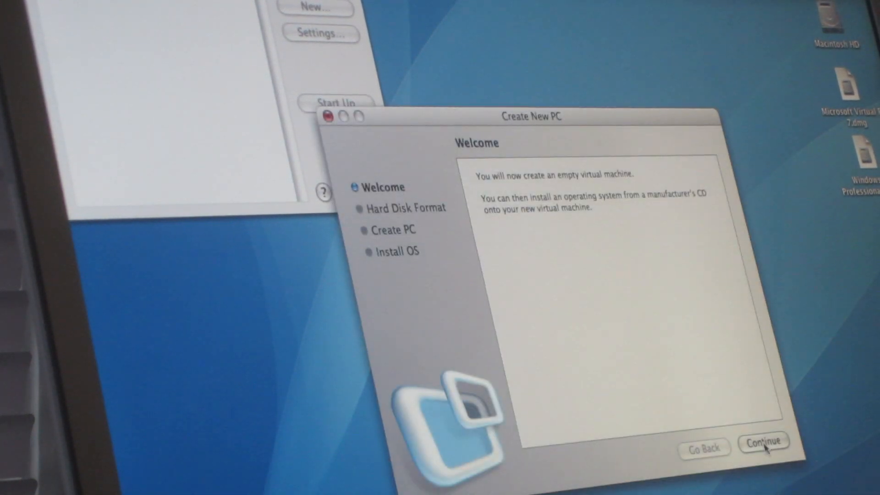
click(765, 443)
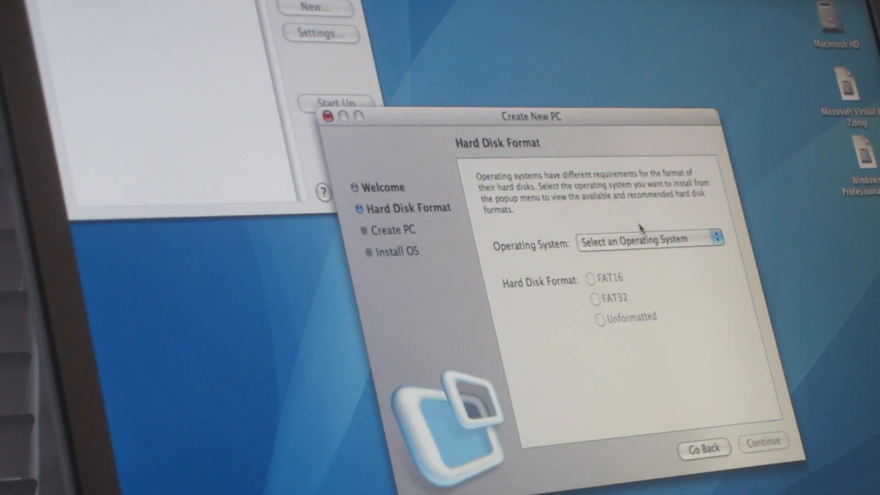
click(648, 240)
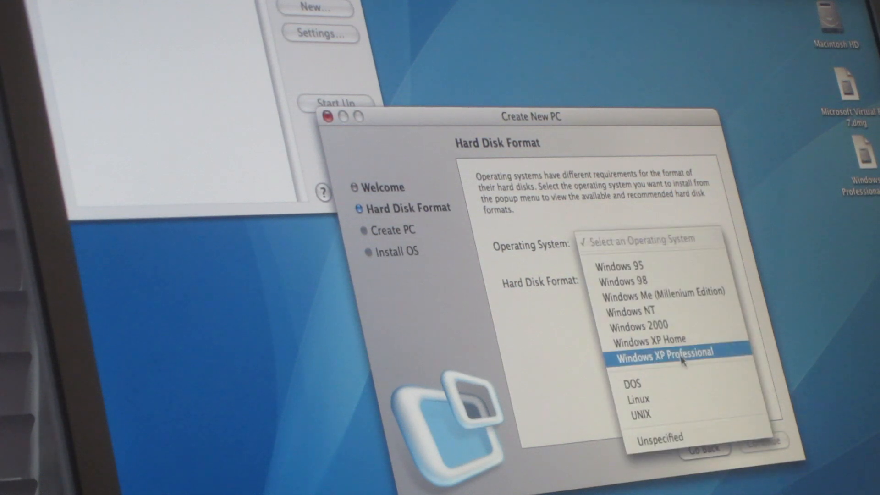
click(662, 352)
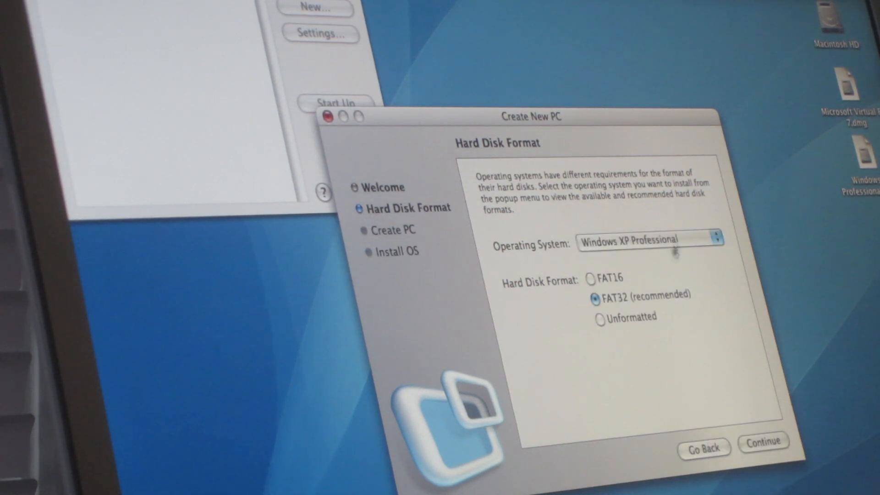
click(648, 240)
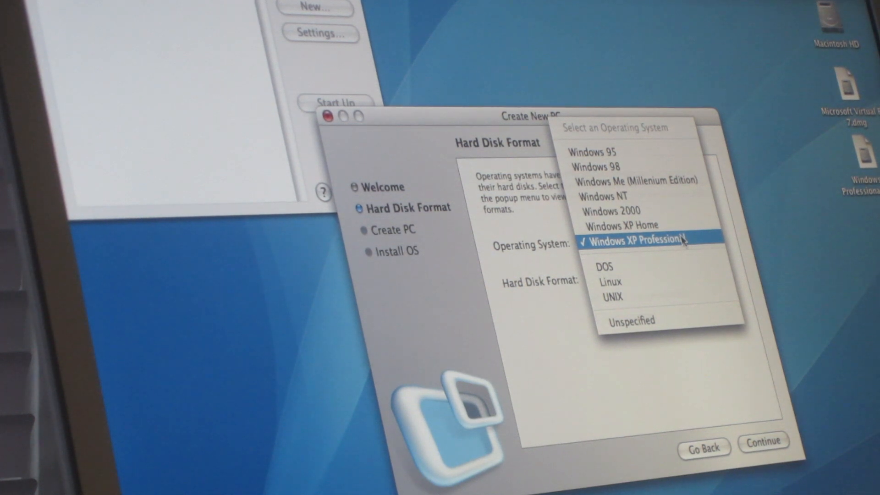
click(637, 240)
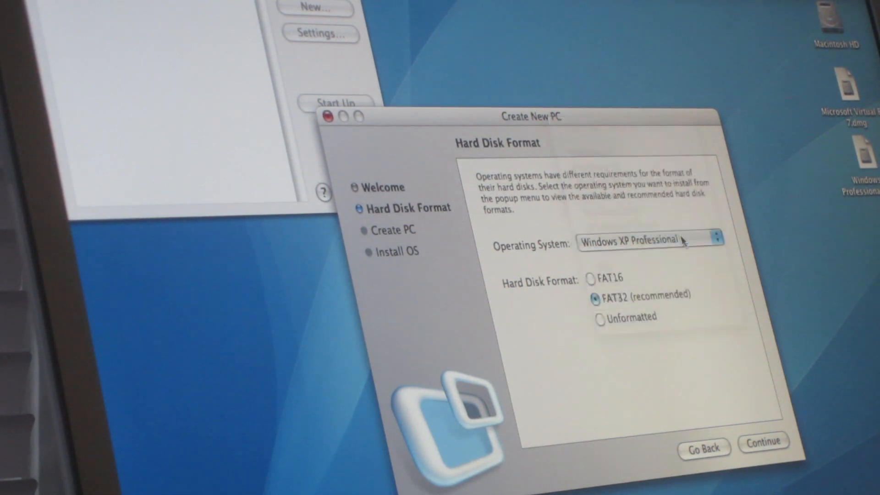
click(597, 316)
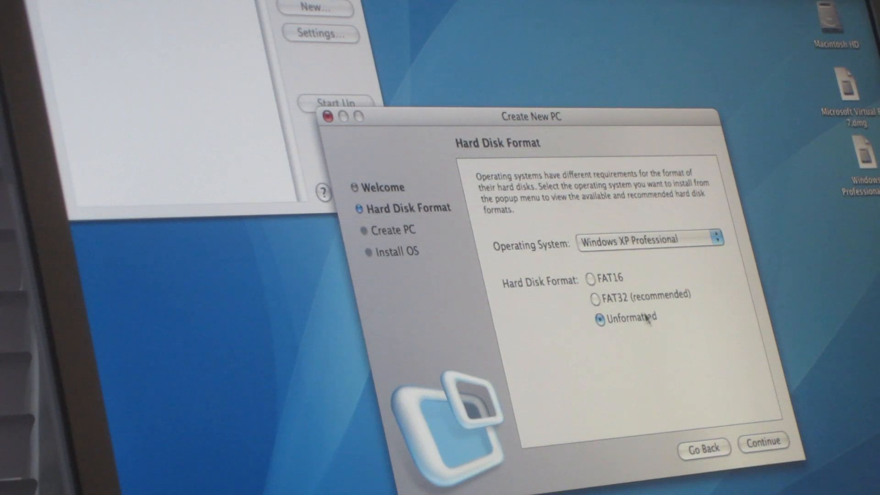
mouse_move(765, 454)
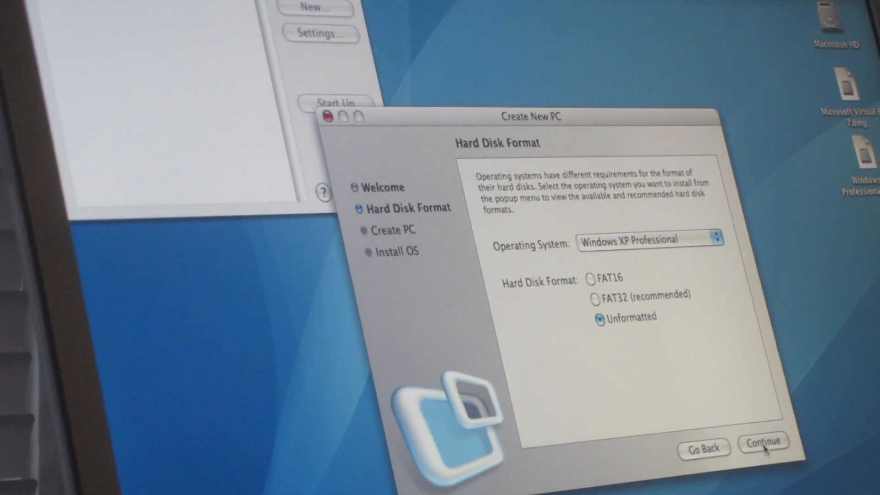
Step: Create the machine named Windows XP Professional and start it
click(764, 454)
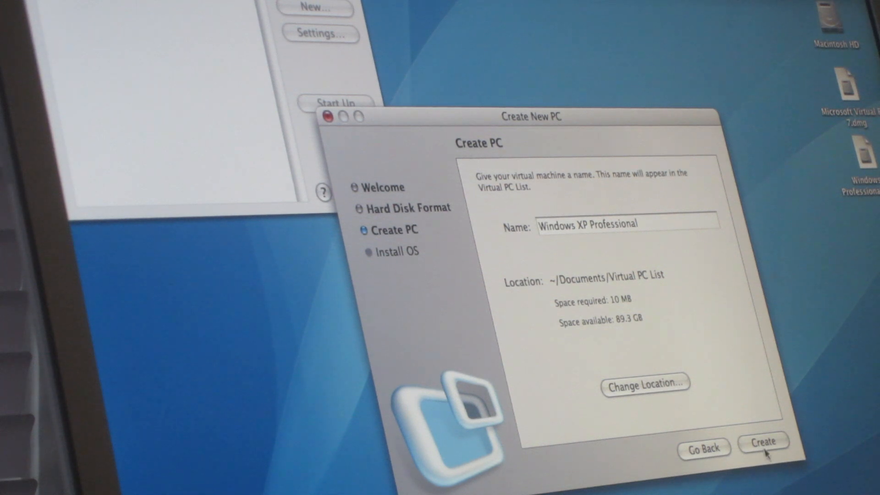
click(764, 454)
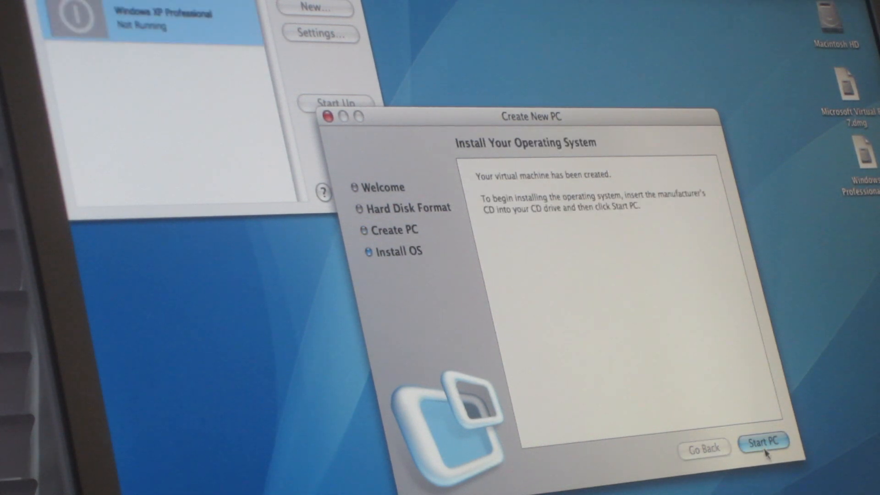
click(767, 442)
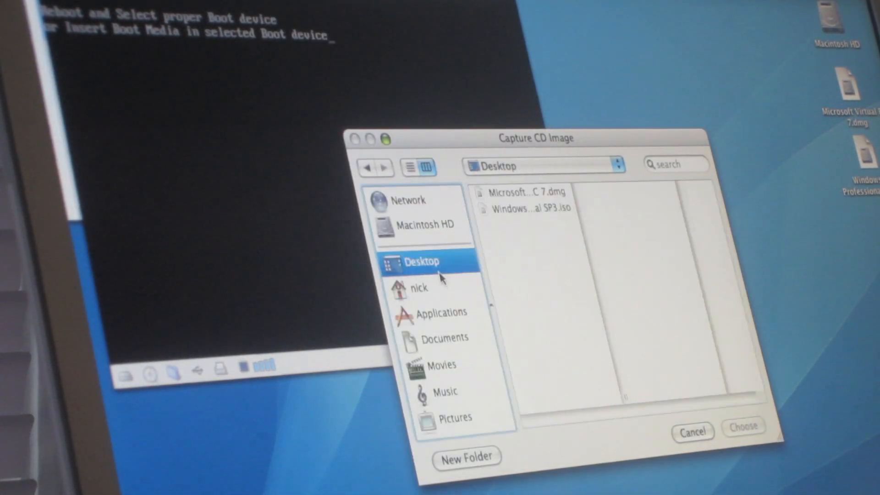
Step: Start the PC and capture the Windows XP Professional SP3 iso from the Desktop as its CD
click(529, 207)
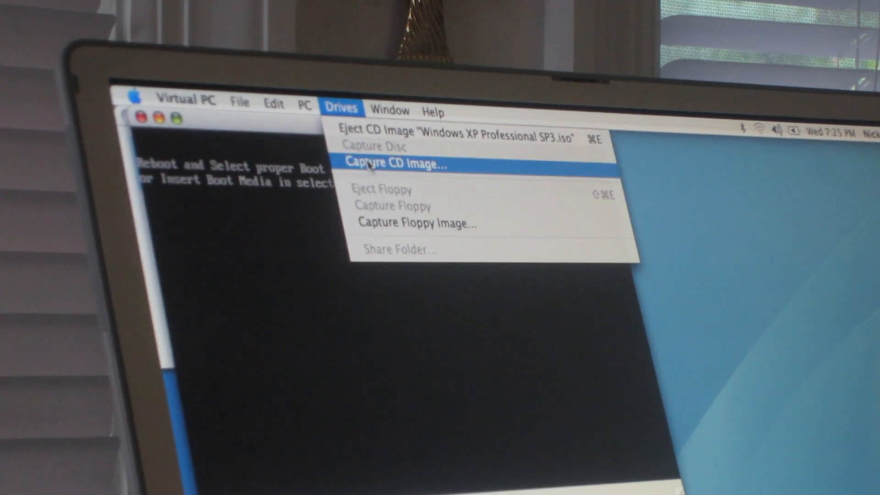
click(394, 163)
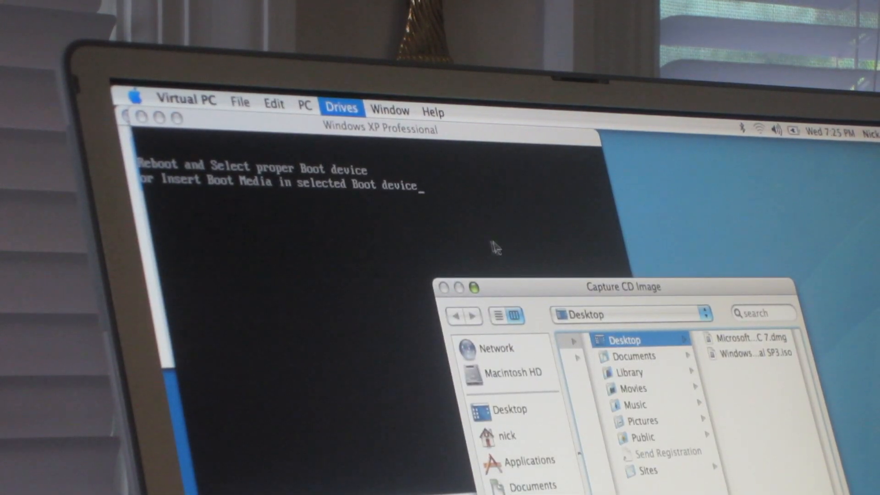
click(749, 365)
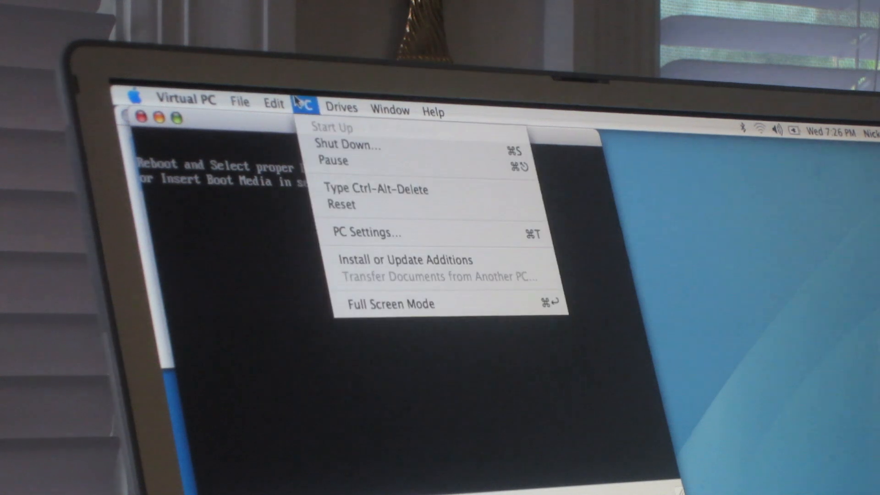
click(340, 205)
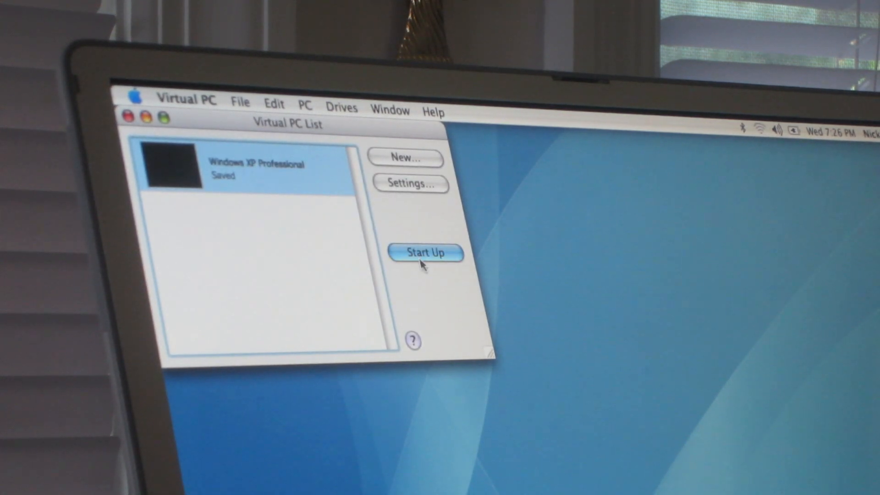
click(425, 253)
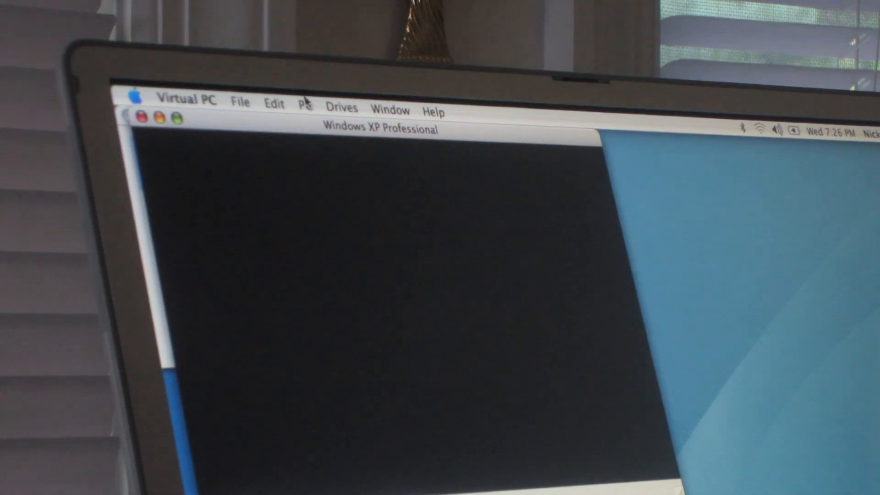
click(307, 104)
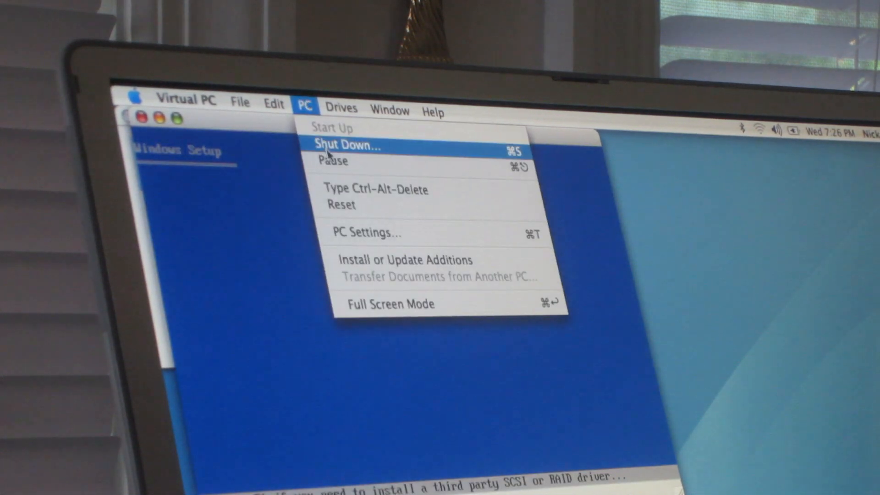
click(333, 146)
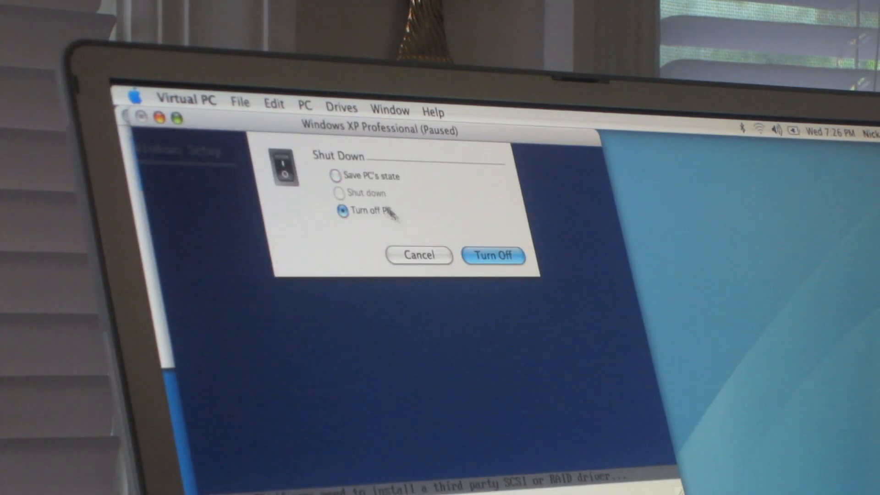
click(493, 255)
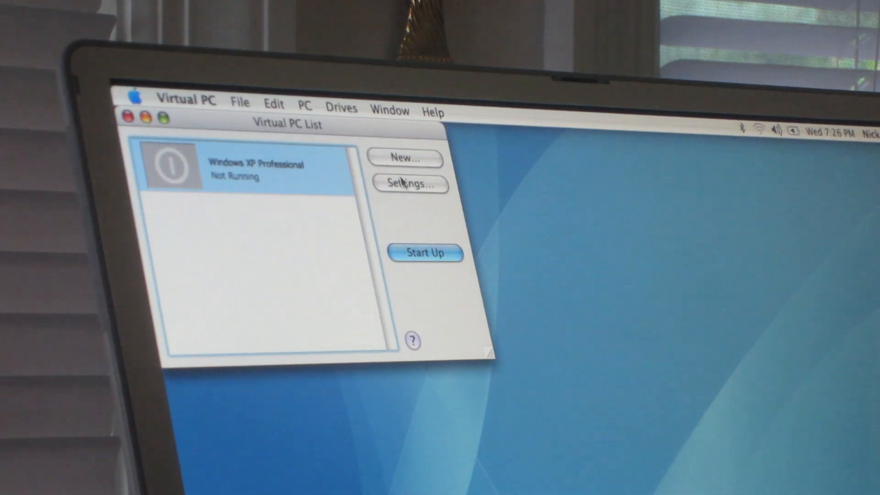
click(411, 185)
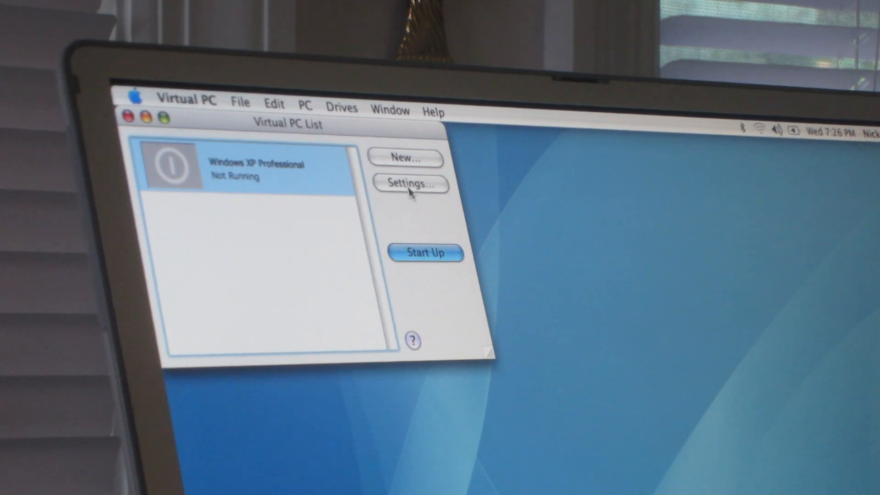
Step: Raise the machine to 512 MB RAM and 16 MB VRAM, glancing at Drive 1 and Dock settings
click(409, 184)
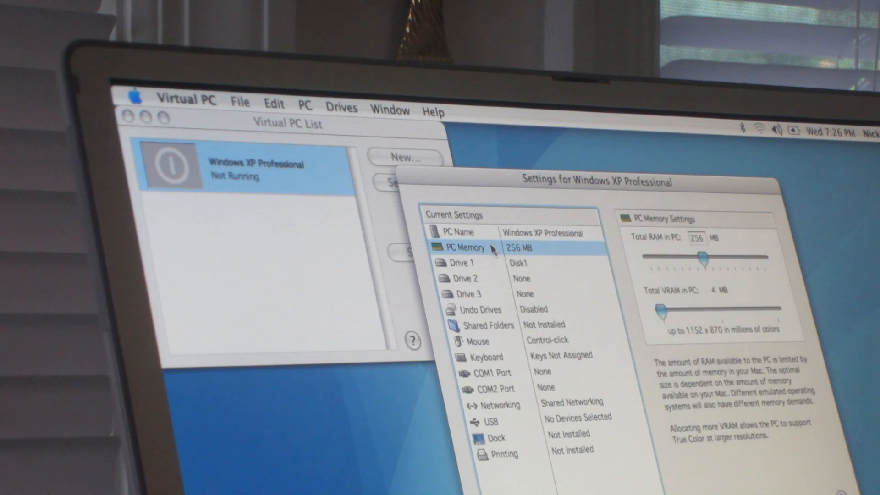
drag(701, 259, 764, 258)
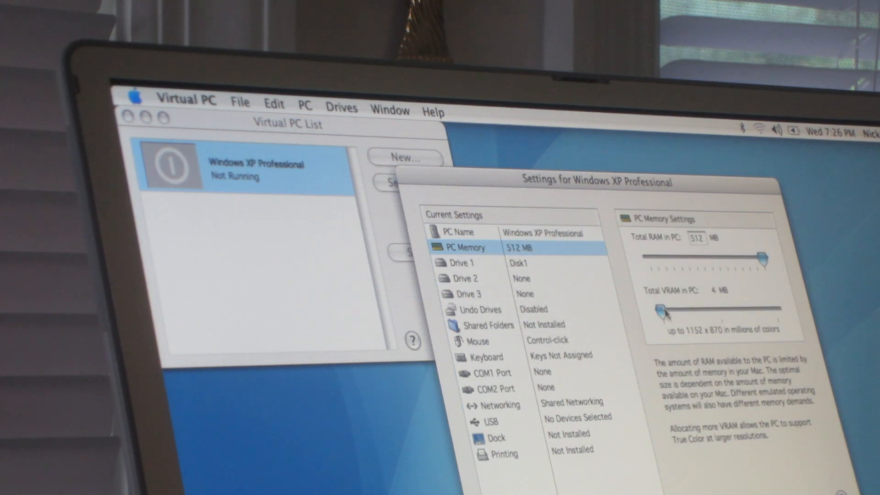
drag(659, 309, 780, 306)
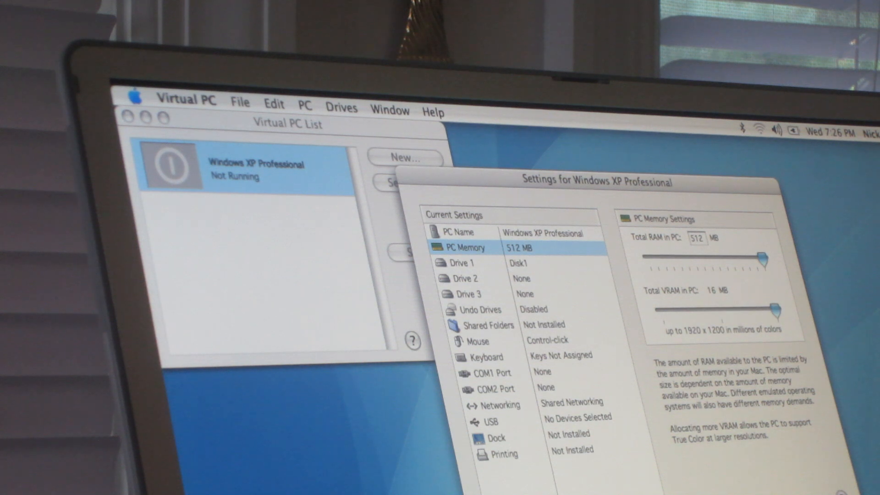
click(464, 263)
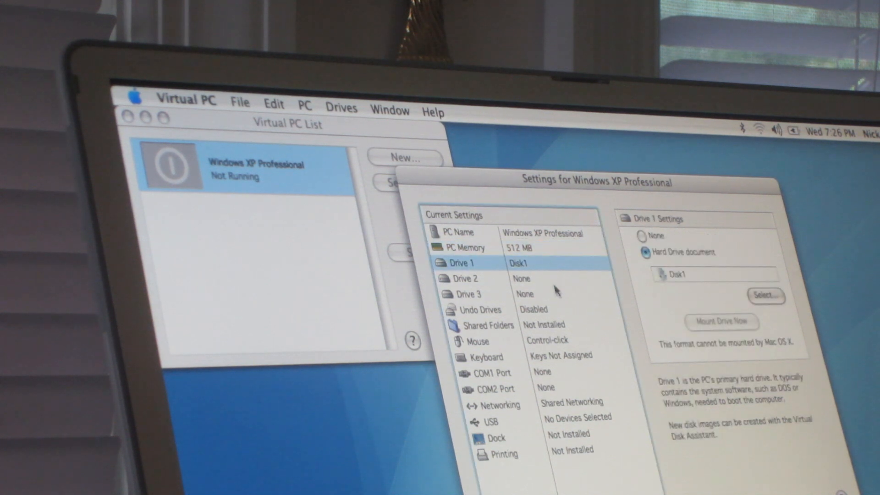
click(495, 437)
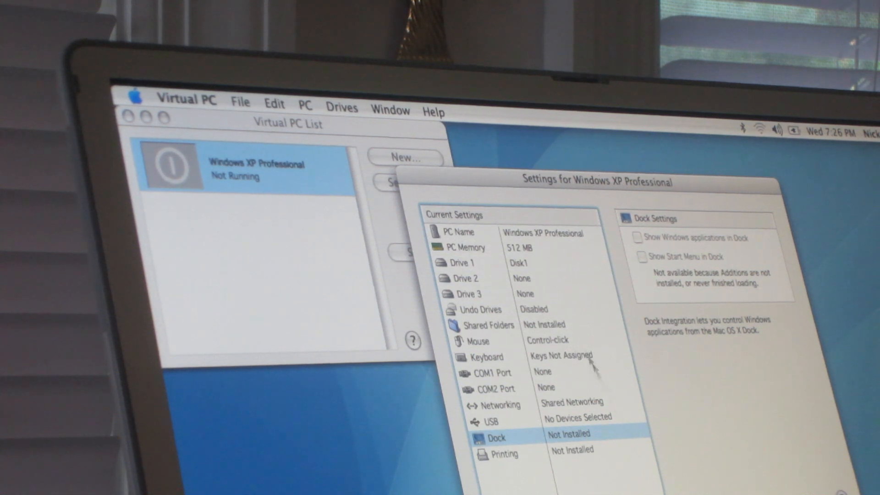
click(487, 324)
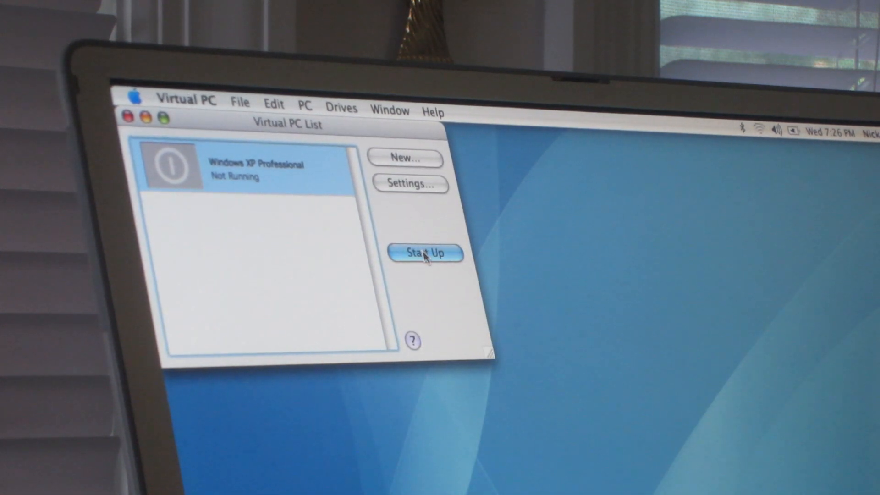
Step: Boot the Windows XP Professional machine from the Virtual PC List
click(424, 253)
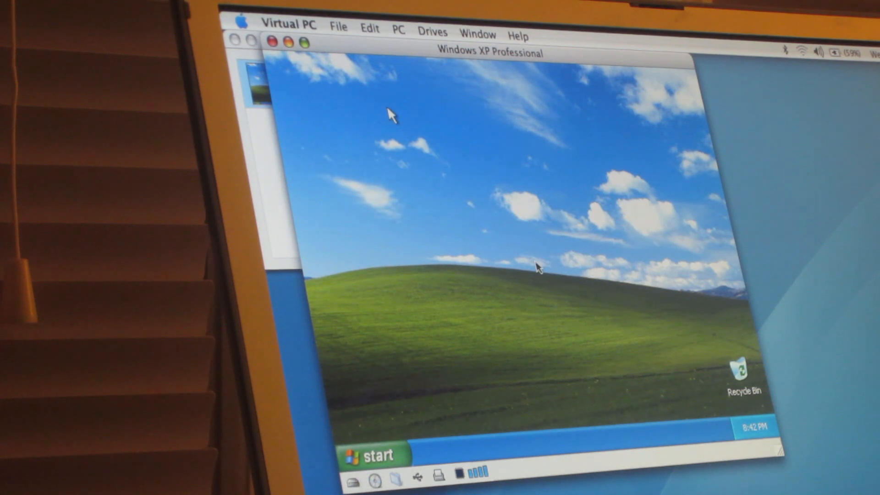
Step: Glance at the Drives menu's disc options without changing anything
click(433, 29)
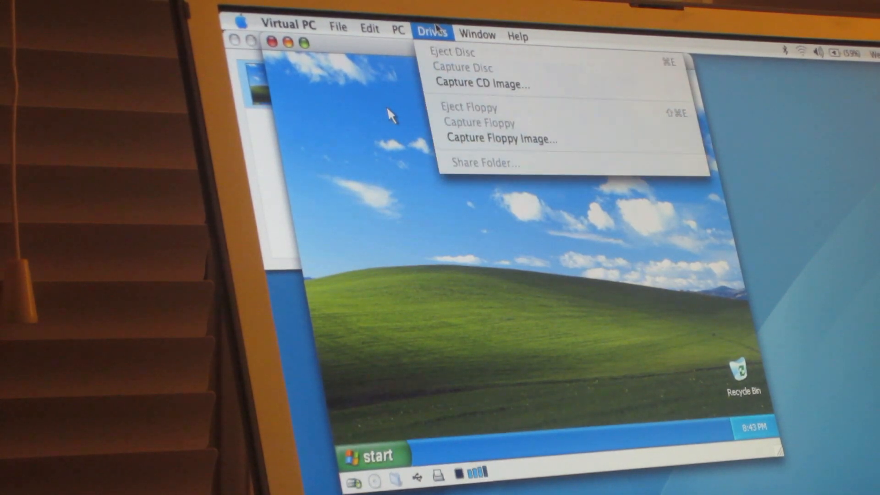
click(398, 24)
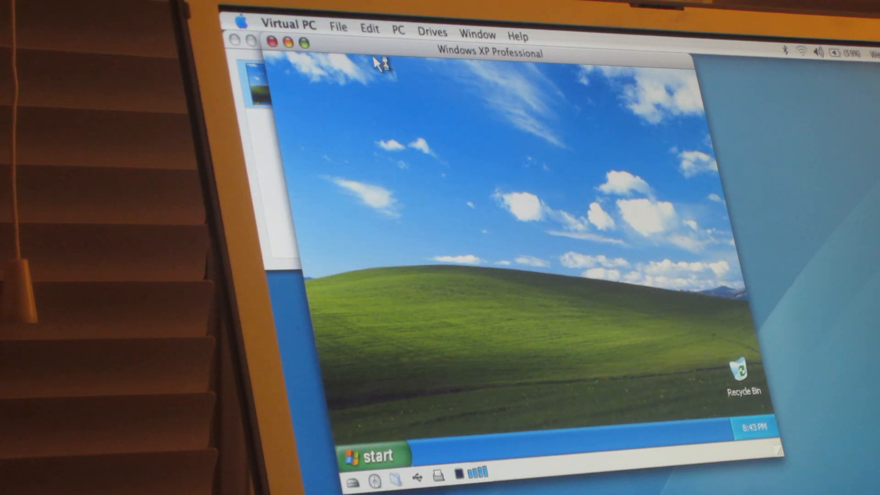
mouse_move(411, 115)
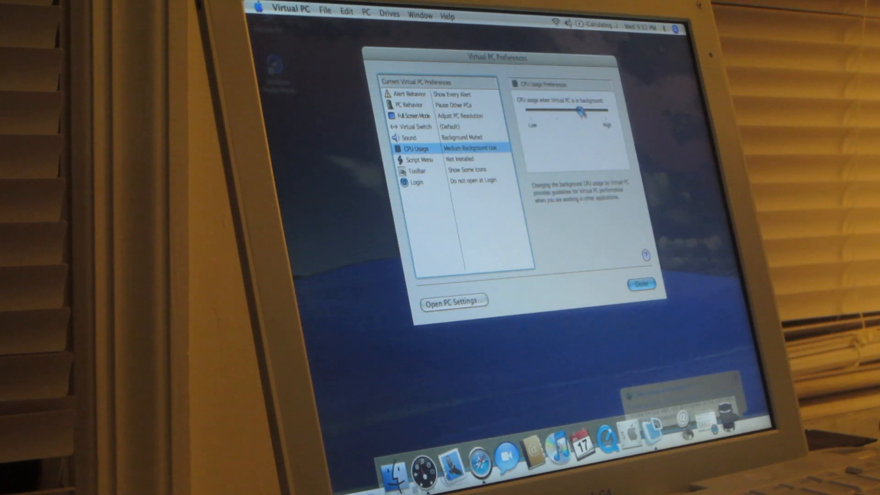
Step: Set background CPU usage to the medium position in Virtual PC Preferences
drag(581, 110, 603, 111)
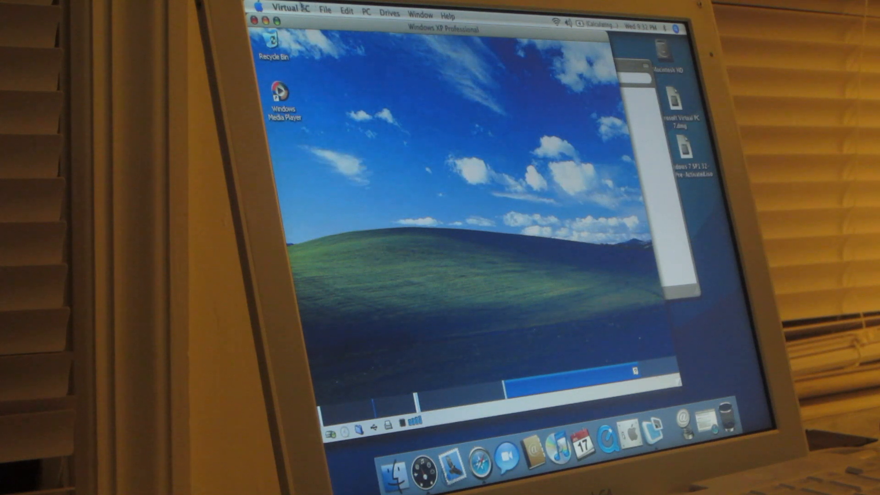
click(287, 8)
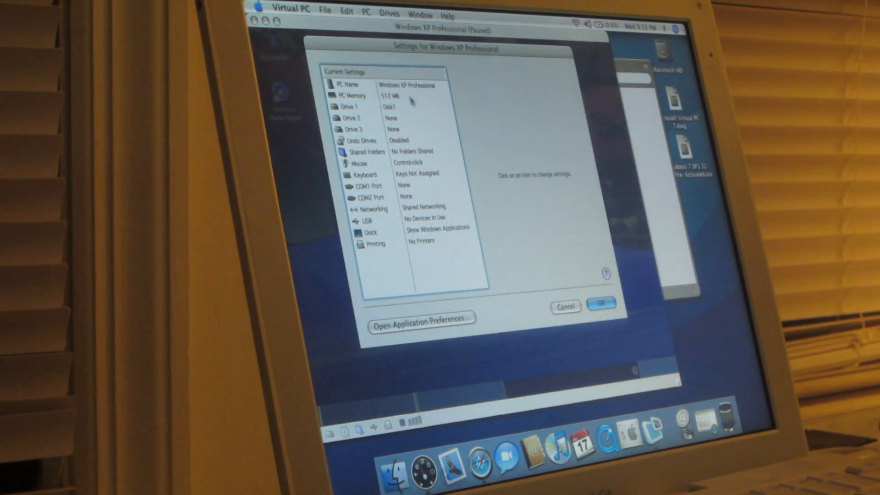
click(351, 97)
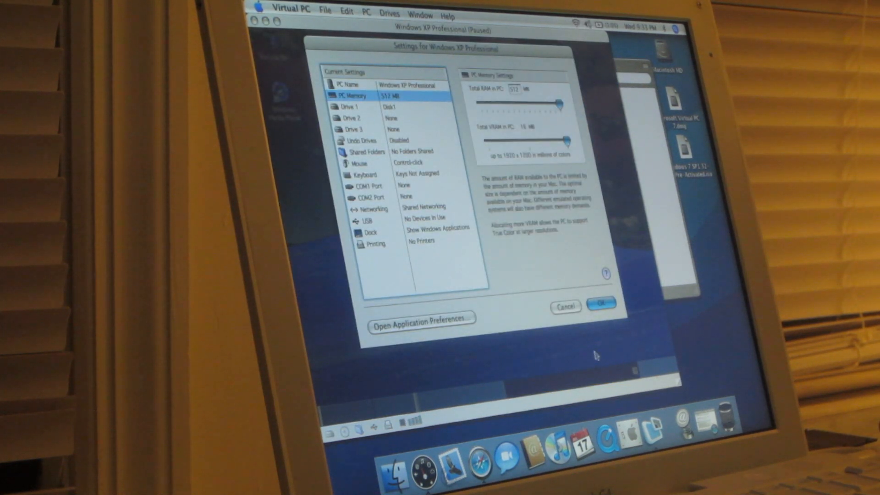
click(603, 306)
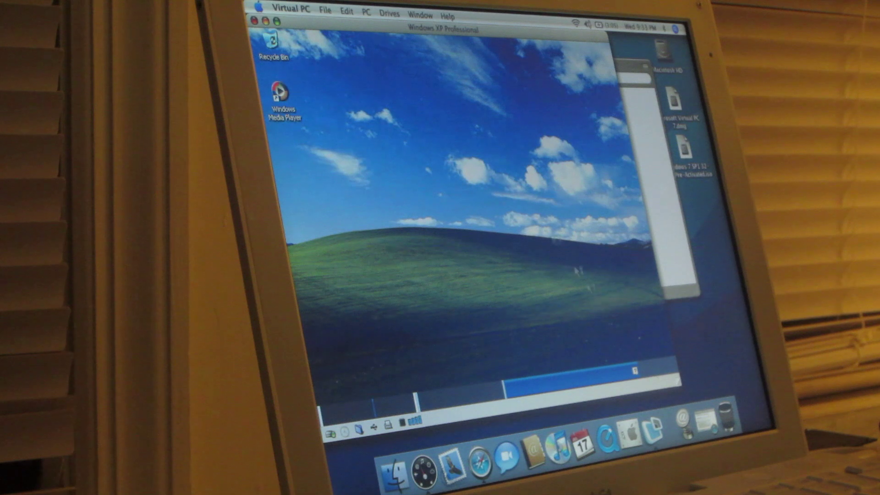
Step: Shut down Windows XP via PC > Shut Down and force the stuck program to end now
click(366, 11)
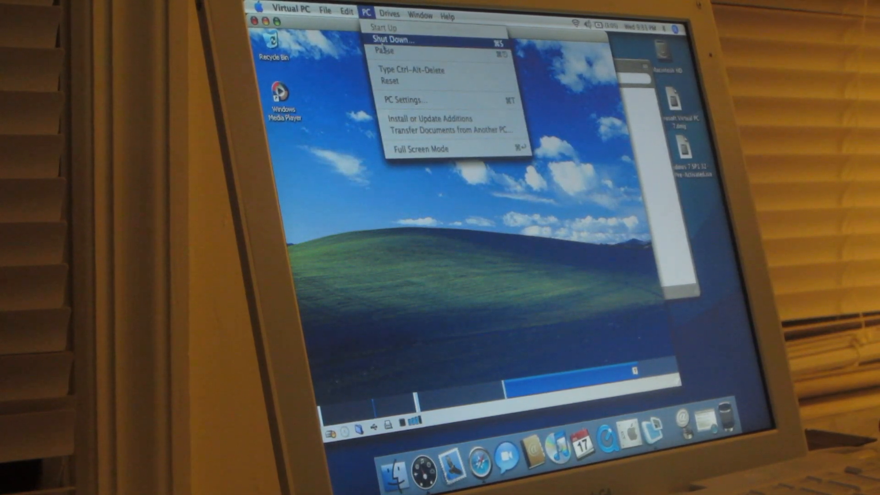
click(392, 38)
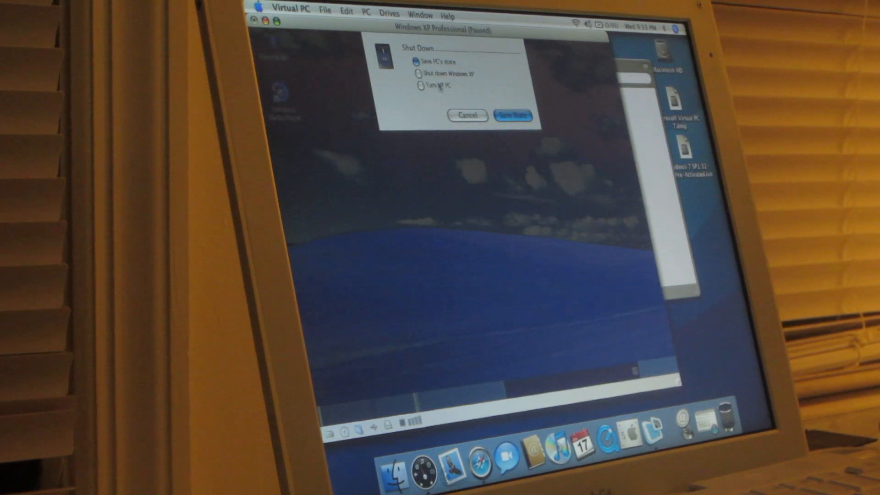
click(418, 74)
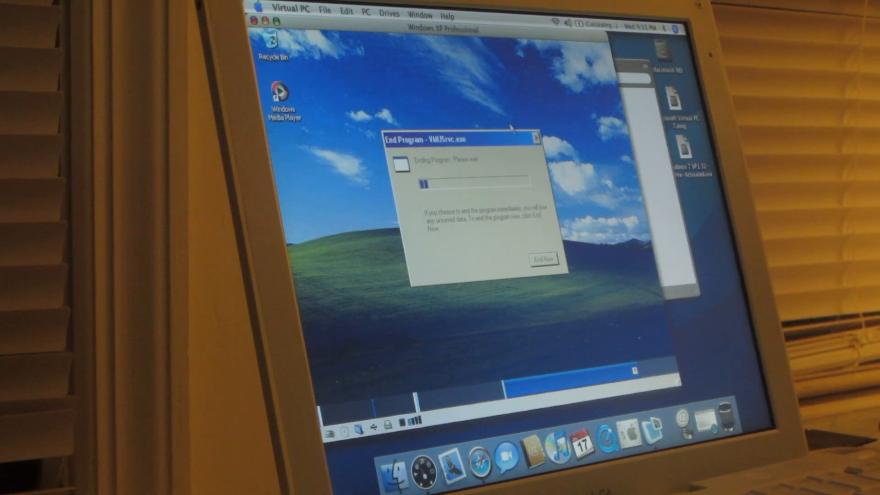
click(543, 260)
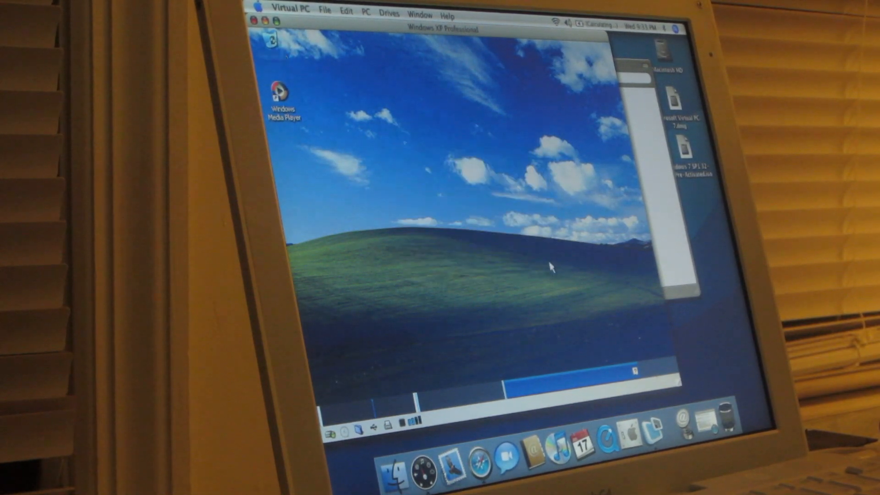